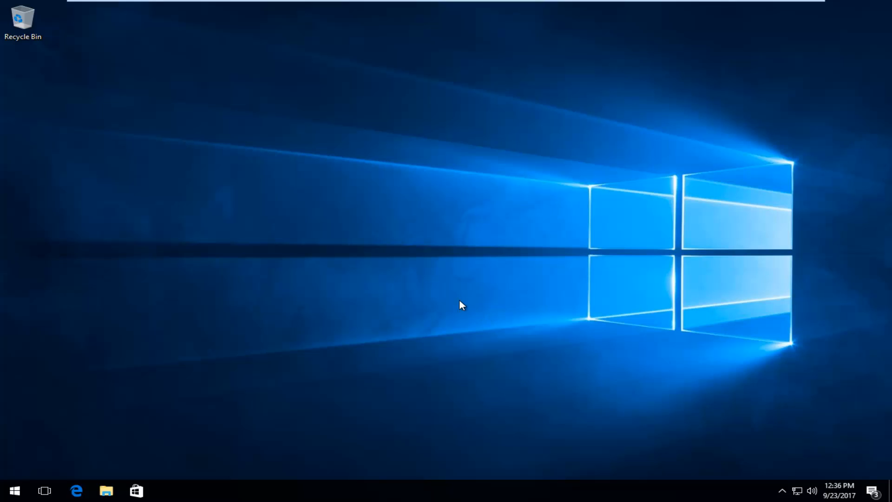
{"action": "mouse_move", "coordinate": [812, 490]}
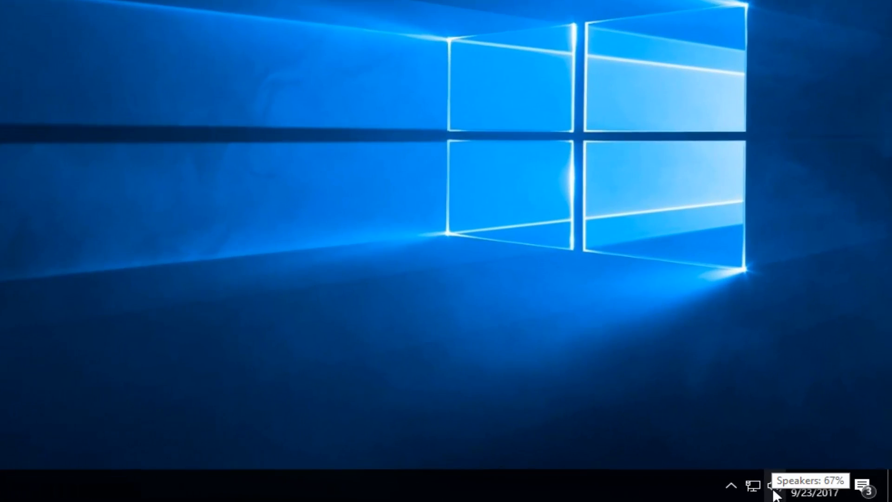
Open Playback devices from the taskbar speaker icon's right-click menu
{"action": "right_click", "coordinate": [774, 487]}
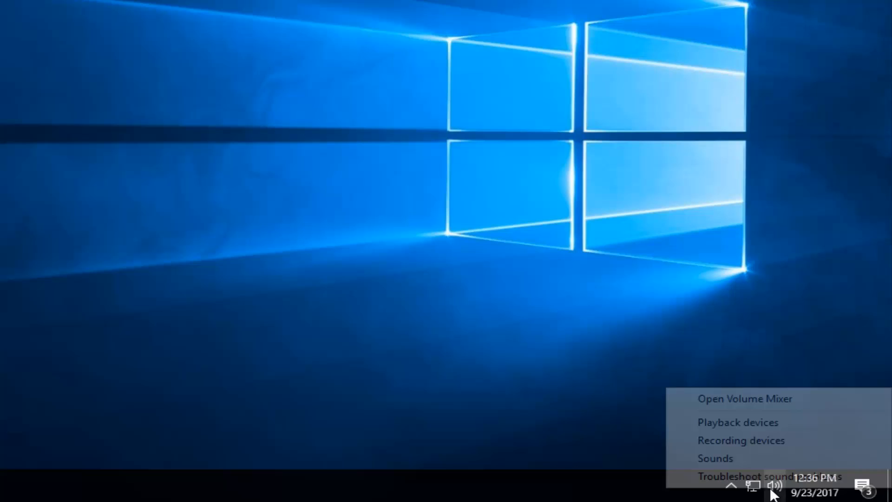
{"action": "mouse_move", "coordinate": [738, 423]}
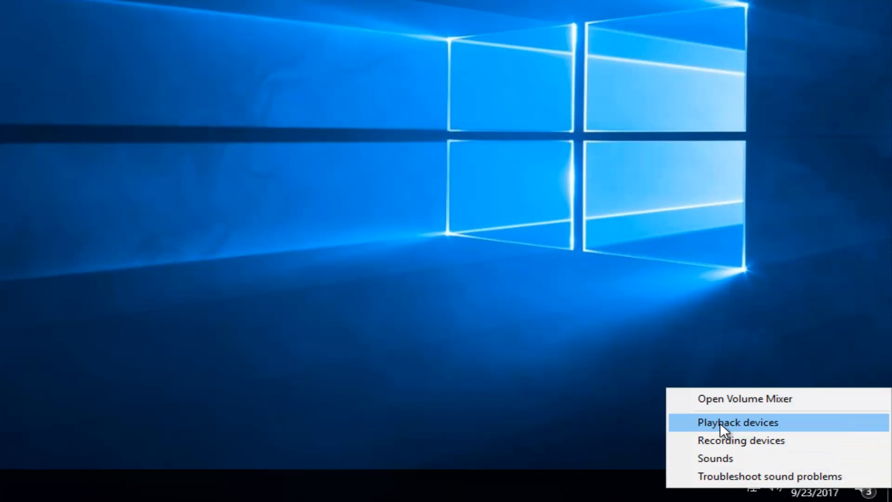
{"action": "left_click", "coordinate": [737, 422]}
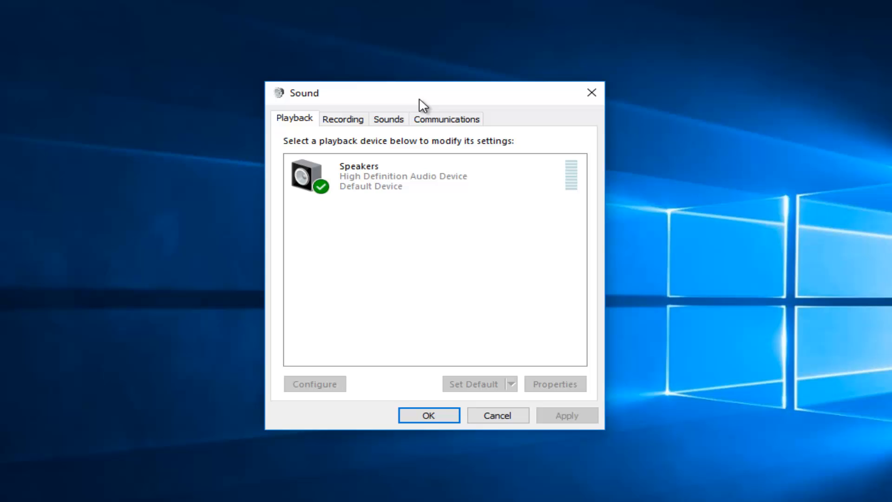
{"action": "mouse_move", "coordinate": [427, 284]}
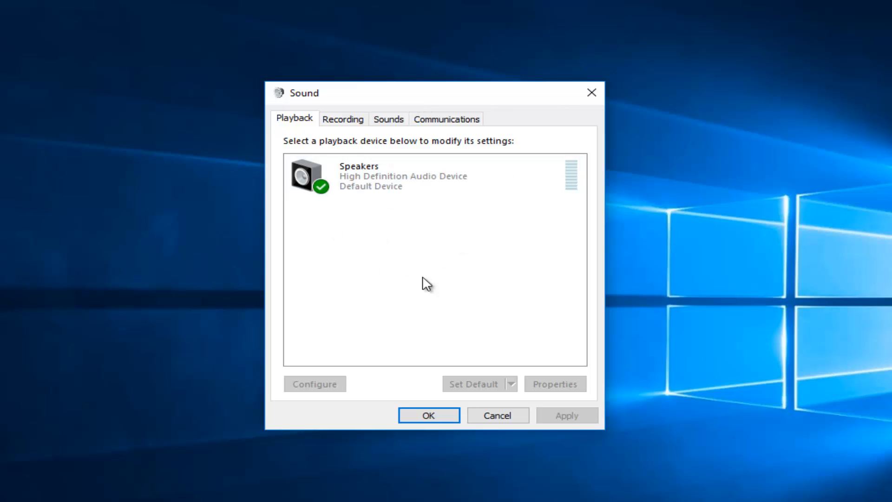
{"action": "mouse_move", "coordinate": [380, 218]}
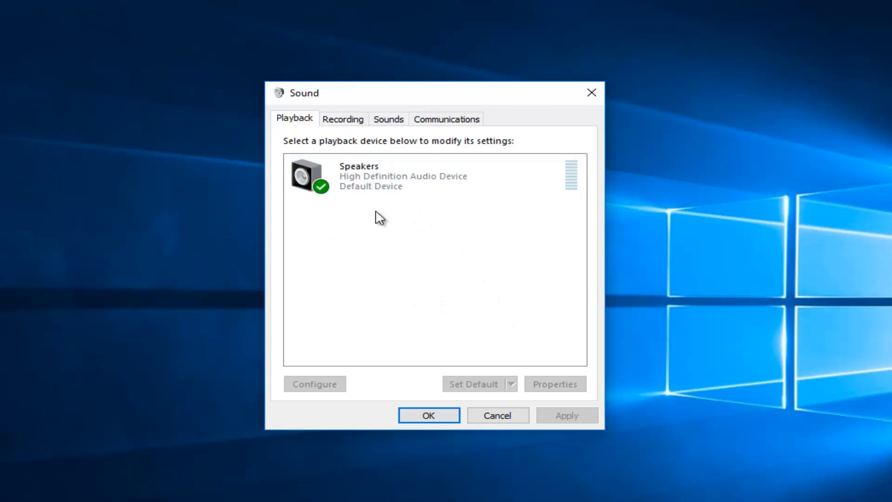
Right-click the default Speakers (High Definition Audio Device) entry on the Playback tab
{"action": "right_click", "coordinate": [370, 176]}
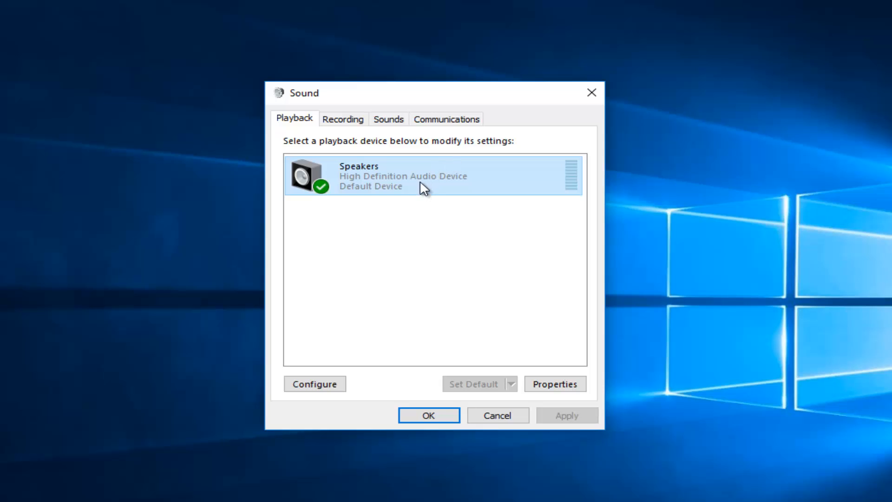
{"action": "mouse_move", "coordinate": [380, 189]}
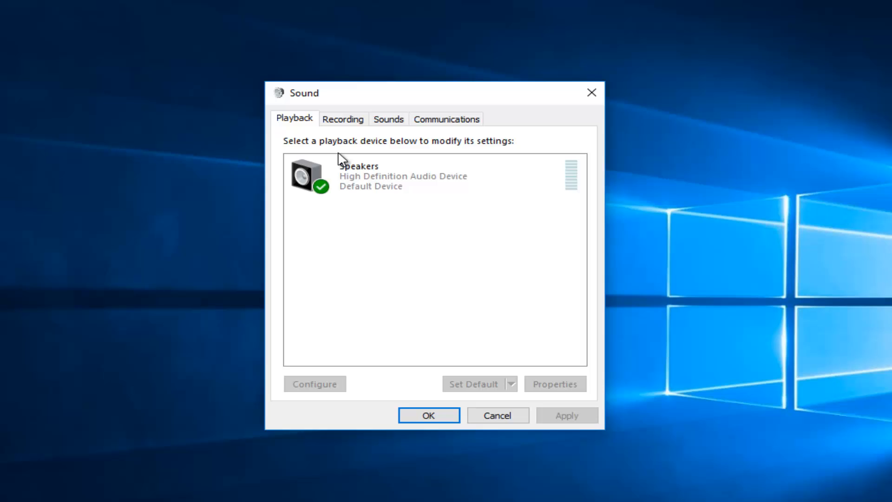
{"action": "mouse_move", "coordinate": [435, 234]}
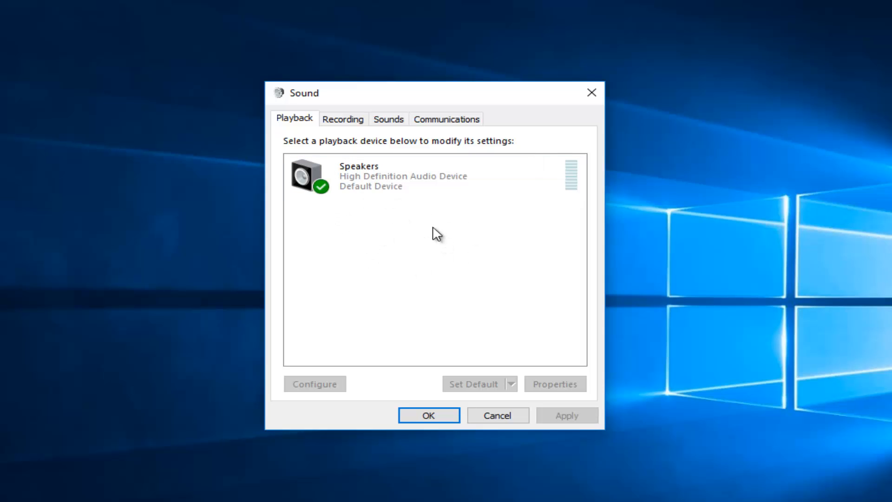
{"action": "mouse_move", "coordinate": [451, 334]}
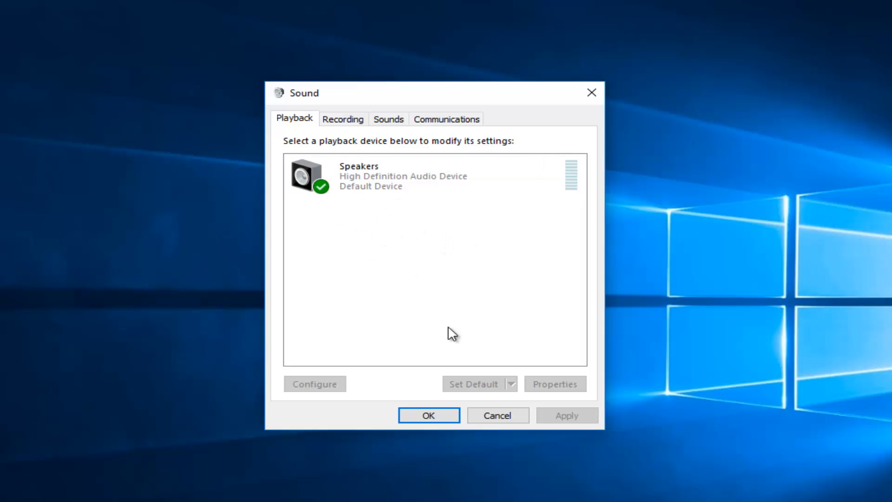
{"action": "mouse_move", "coordinate": [490, 386]}
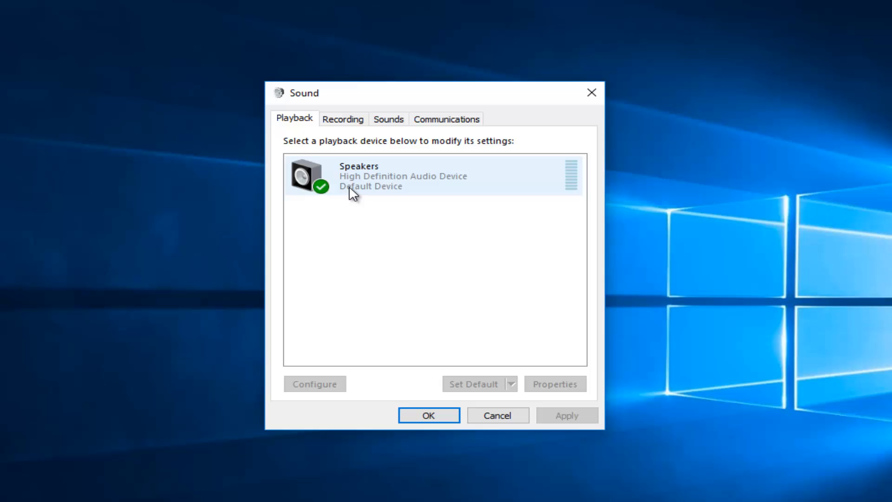
Open the Speakers Properties window from the device's context menu
{"action": "right_click", "coordinate": [358, 175]}
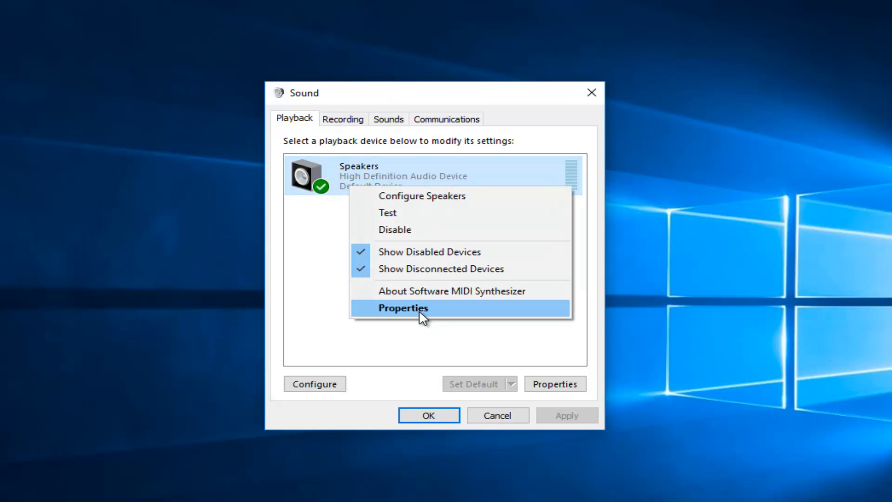
{"action": "left_click", "coordinate": [403, 308]}
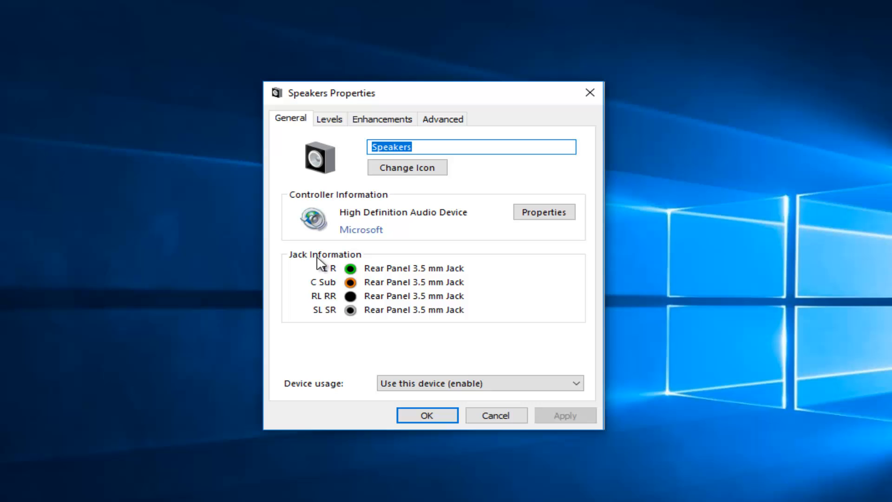
{"action": "mouse_move", "coordinate": [457, 362]}
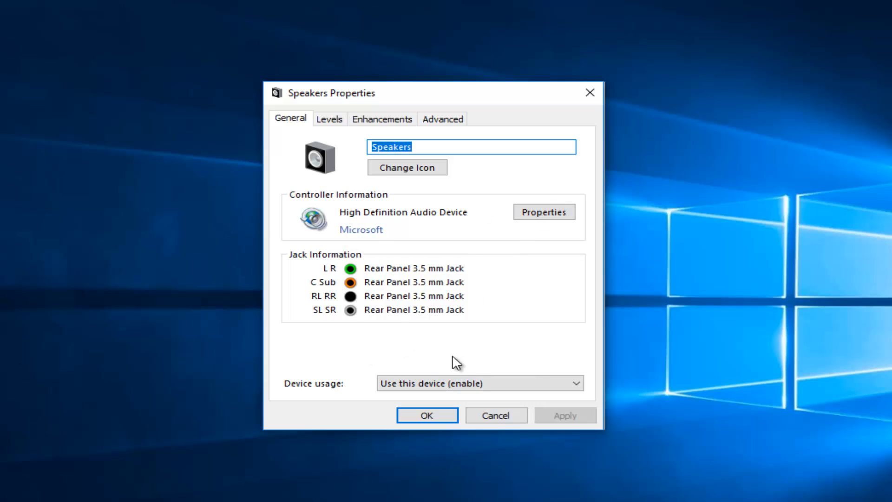
{"action": "mouse_move", "coordinate": [524, 263]}
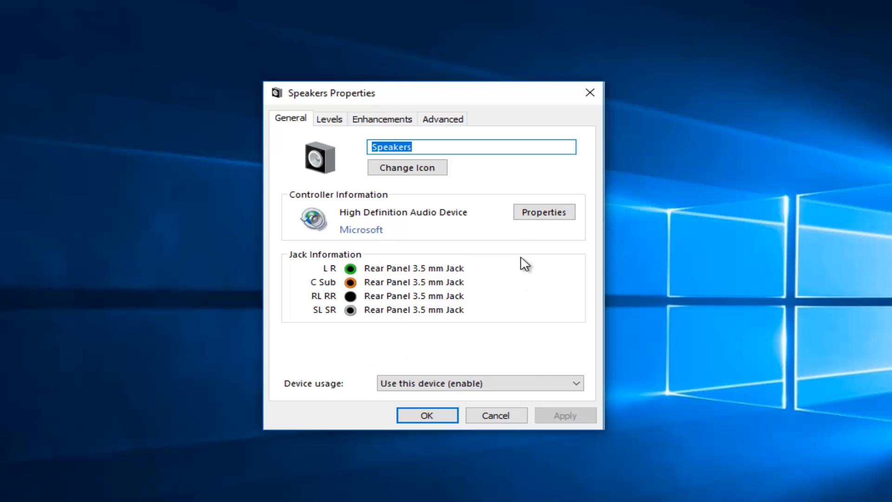
On the Advanced tab, set Default Format to 24 bit, 192000 Hz (Studio Quality)
{"action": "left_click", "coordinate": [442, 119]}
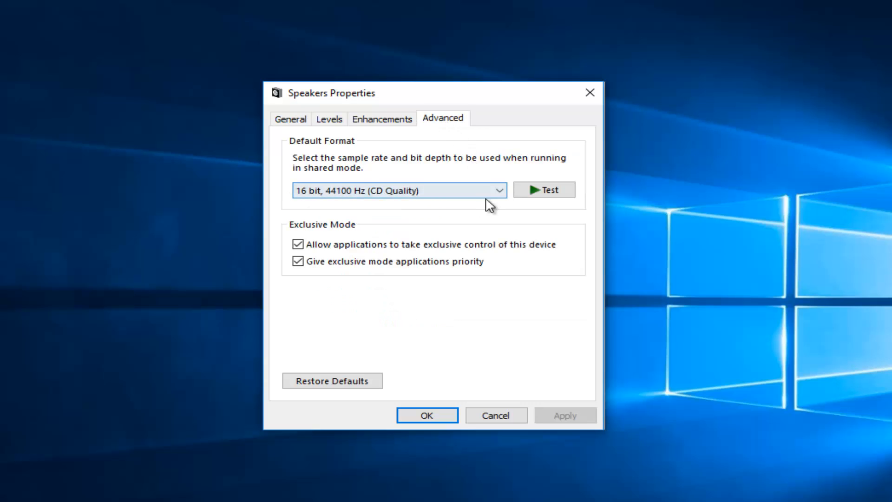
{"action": "left_click", "coordinate": [396, 190]}
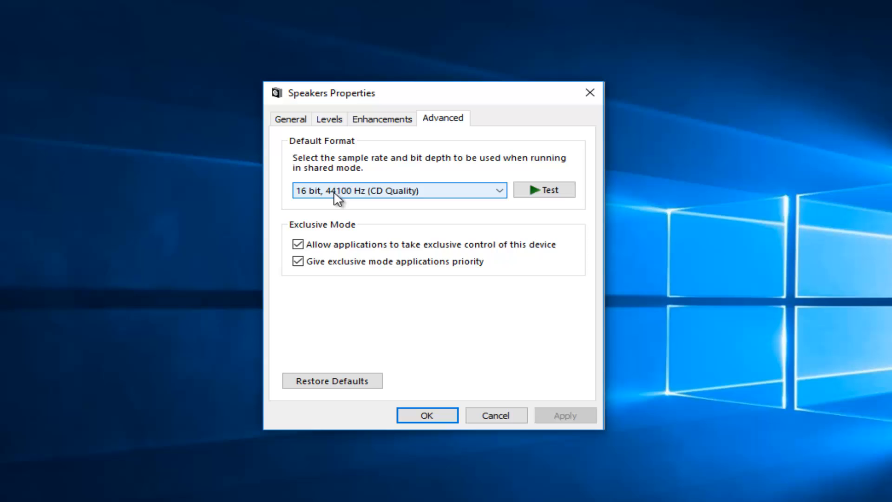
{"action": "mouse_move", "coordinate": [373, 205]}
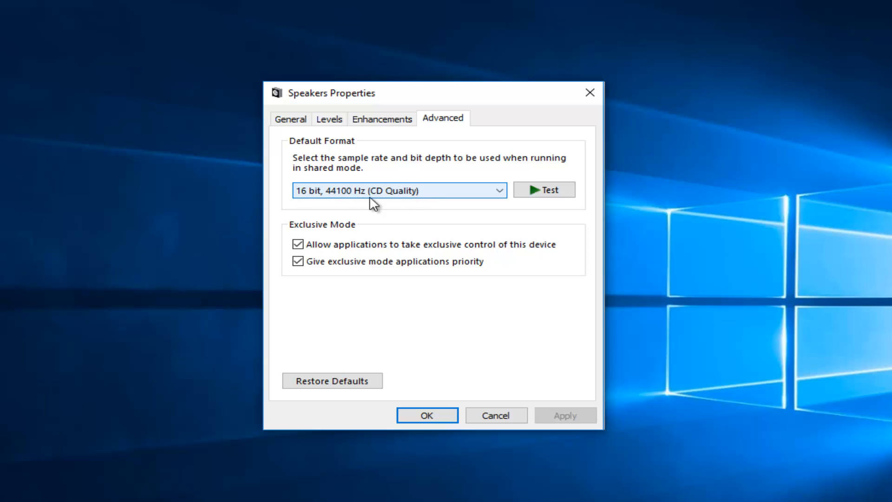
{"action": "left_click", "coordinate": [499, 190]}
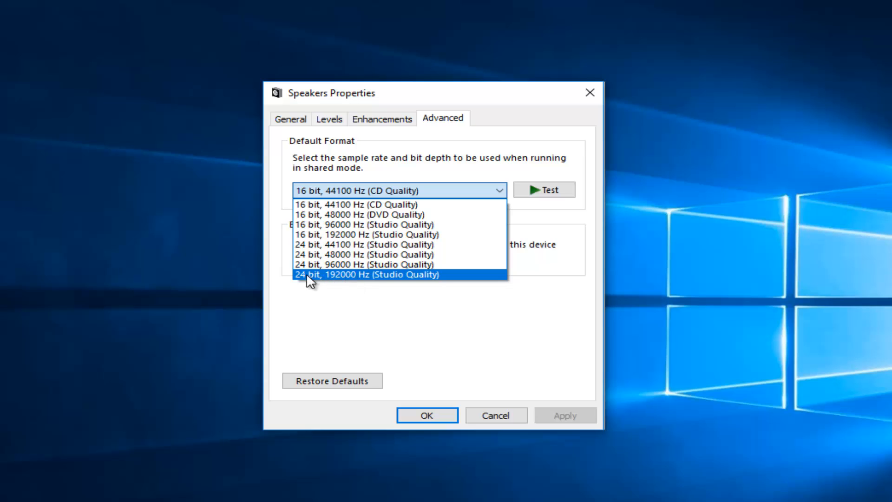
{"action": "left_click", "coordinate": [366, 274]}
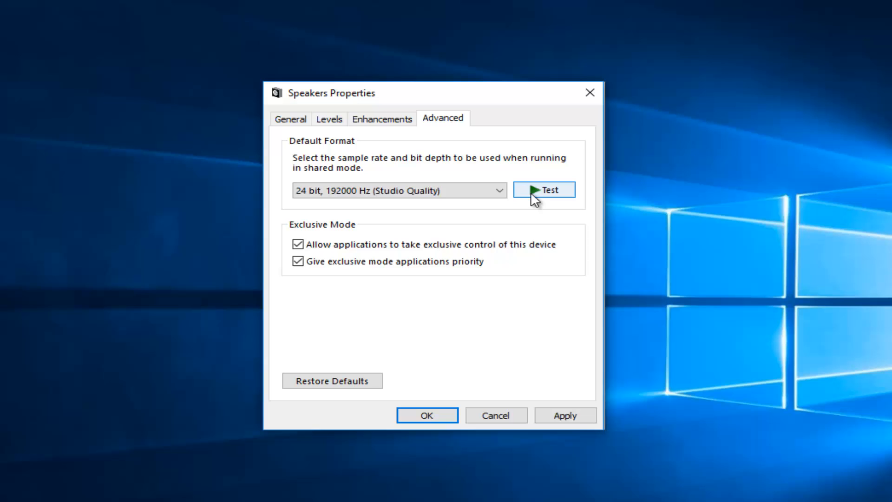
{"action": "left_click", "coordinate": [398, 191]}
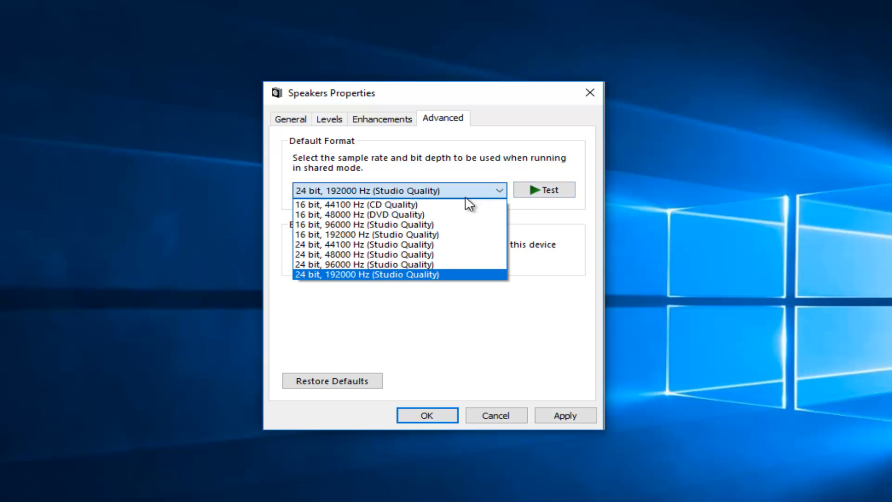
{"action": "mouse_move", "coordinate": [363, 224]}
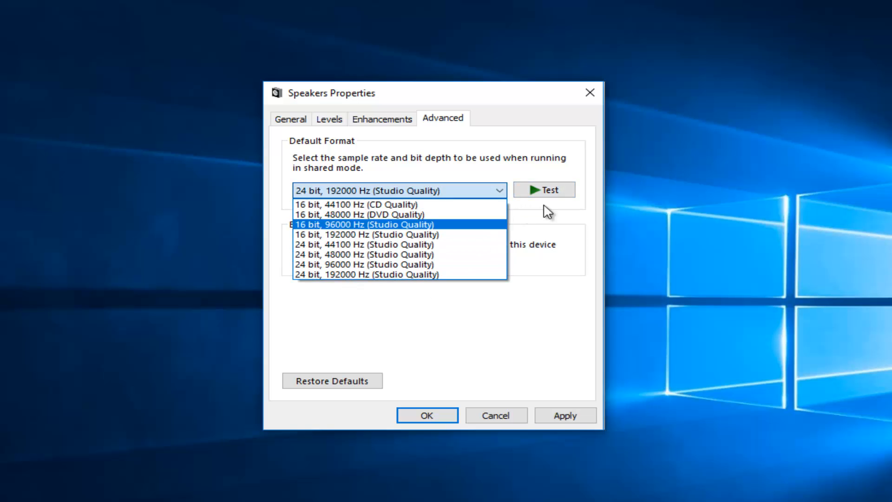
{"action": "left_click", "coordinate": [398, 190]}
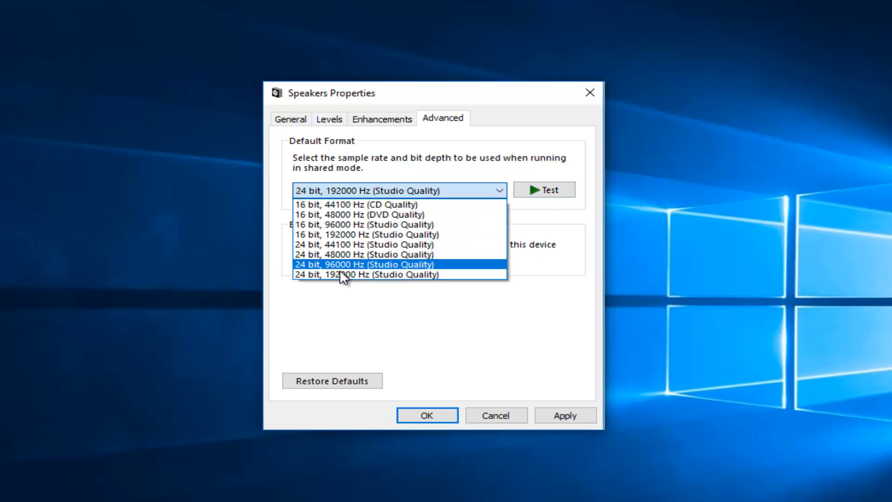
{"action": "mouse_move", "coordinate": [327, 203]}
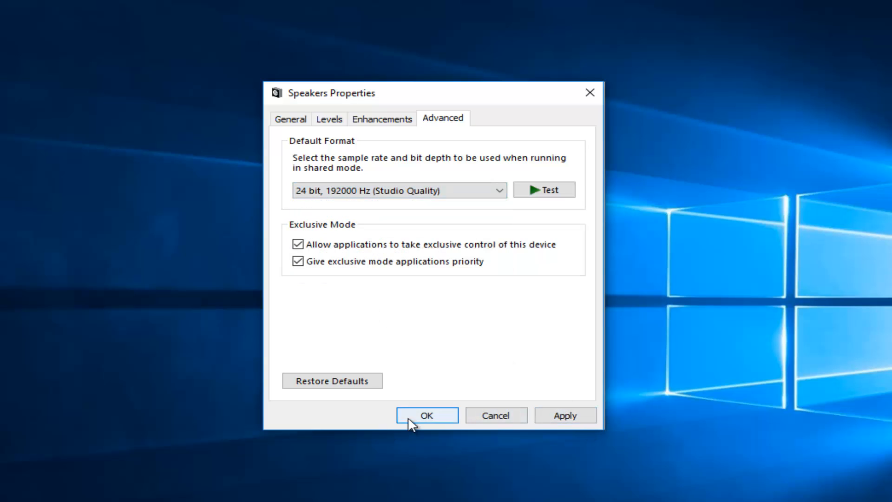
{"action": "mouse_move", "coordinate": [433, 416]}
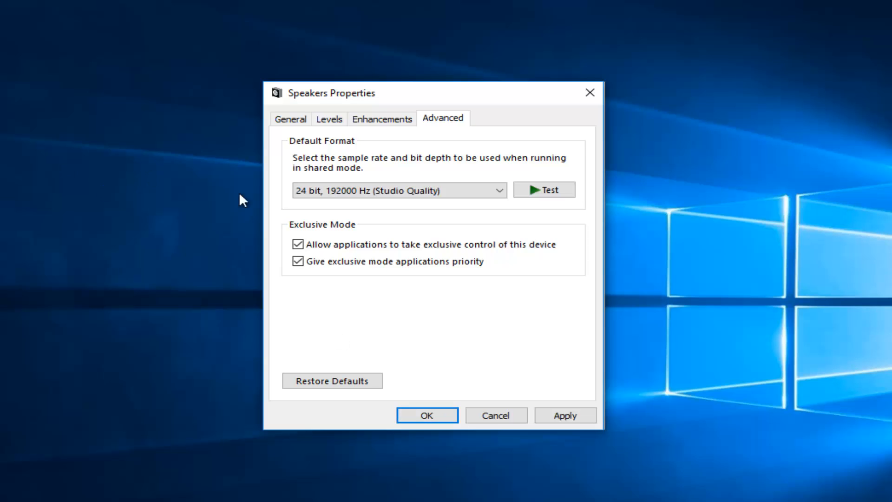
{"action": "mouse_move", "coordinate": [463, 180]}
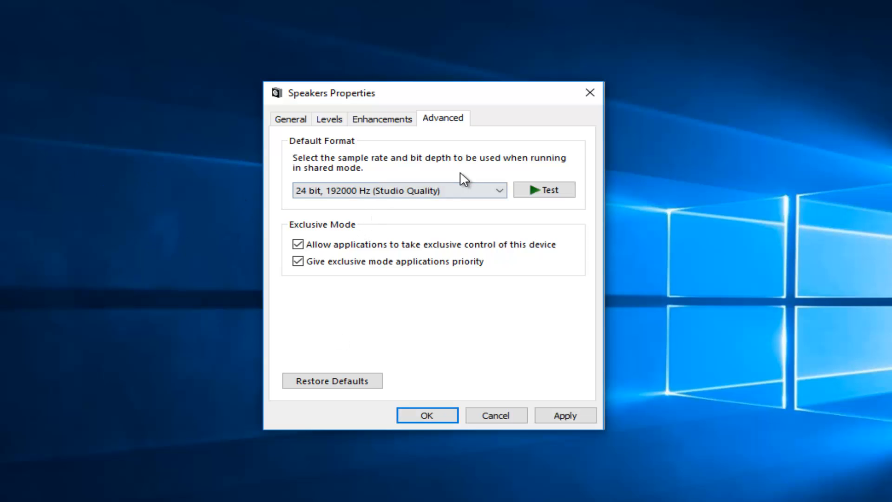